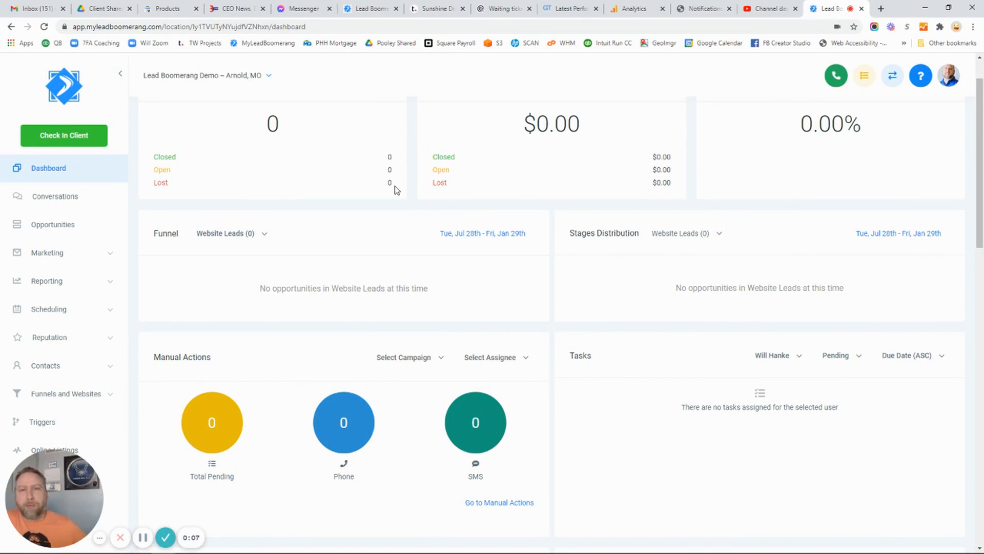
{"action": "mouse_move", "coordinate": [212, 268]}
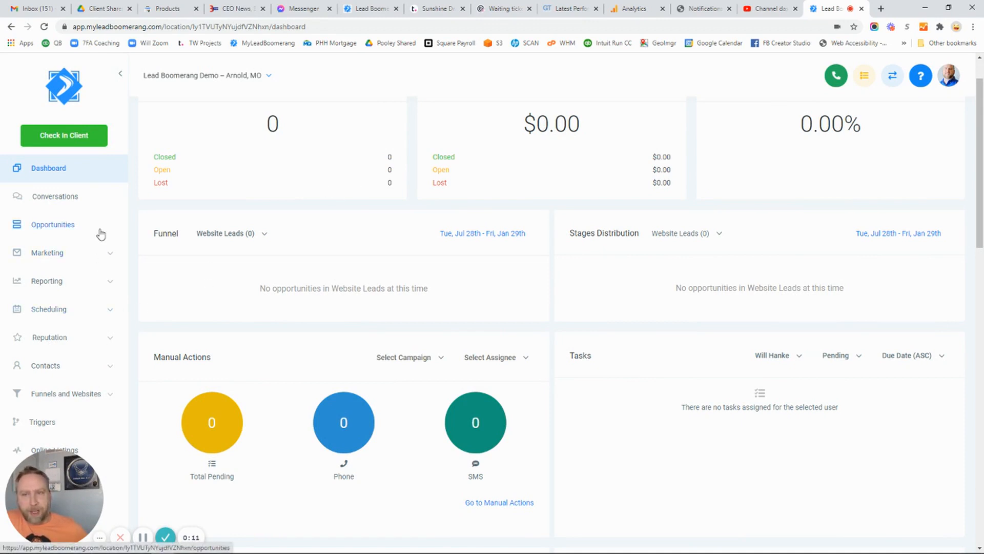
Expand Contacts in the sidebar and go to Contacts / Smart lists
{"action": "left_click", "coordinate": [45, 365]}
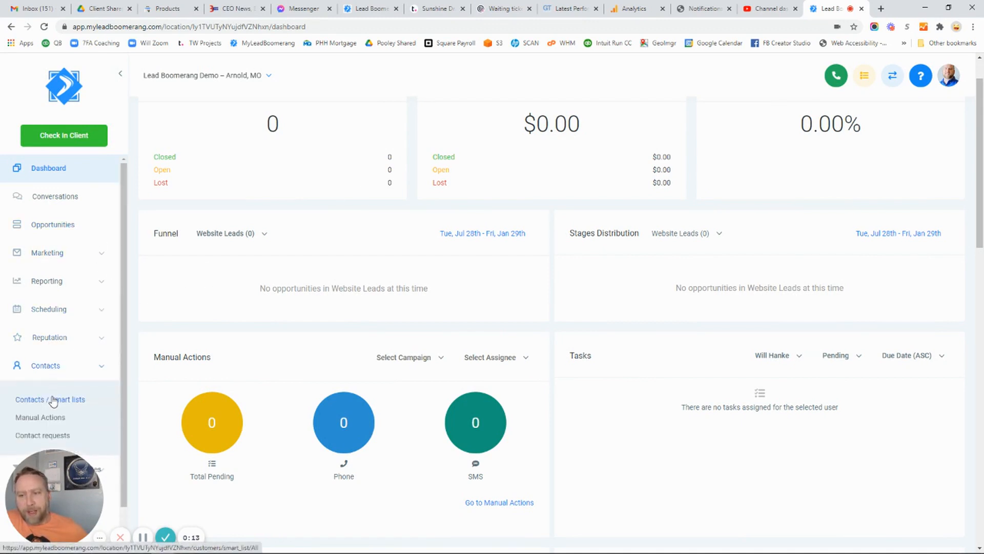
{"action": "mouse_move", "coordinate": [65, 405]}
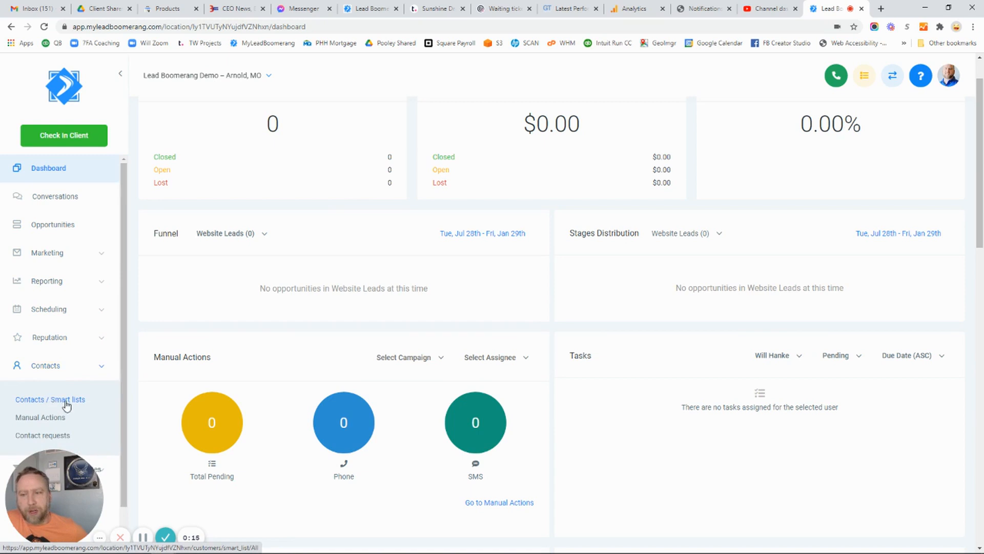
{"action": "left_click", "coordinate": [50, 399]}
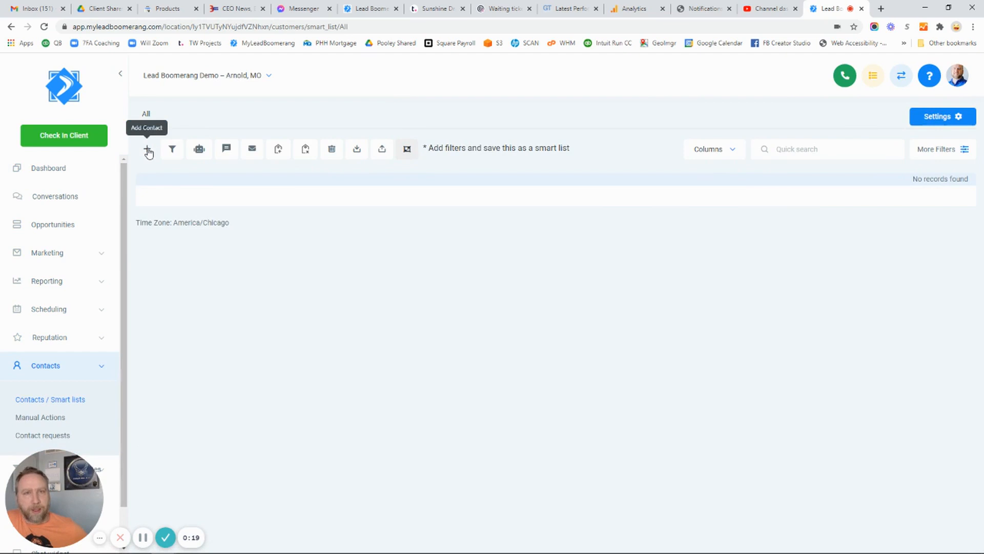
{"action": "left_click", "coordinate": [148, 150]}
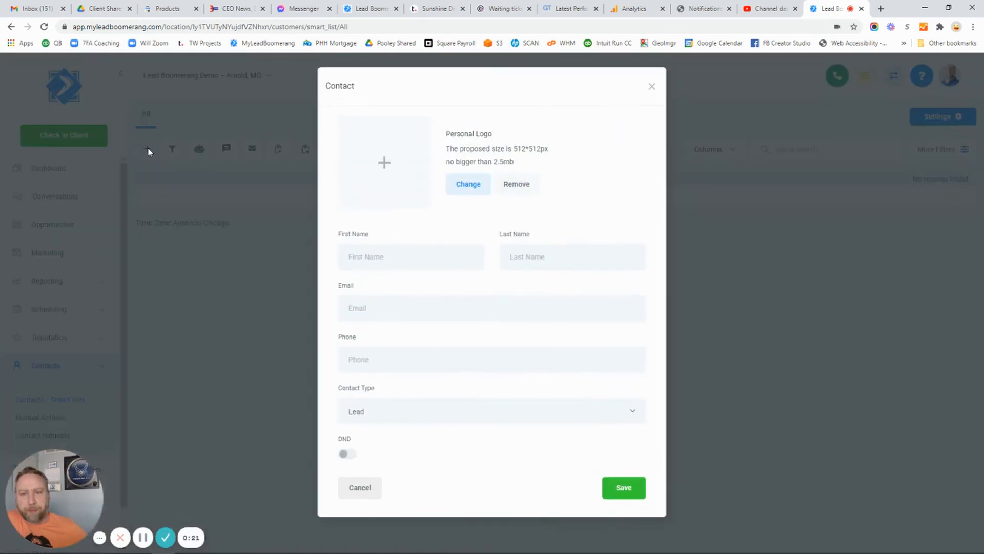
{"action": "left_click", "coordinate": [412, 257]}
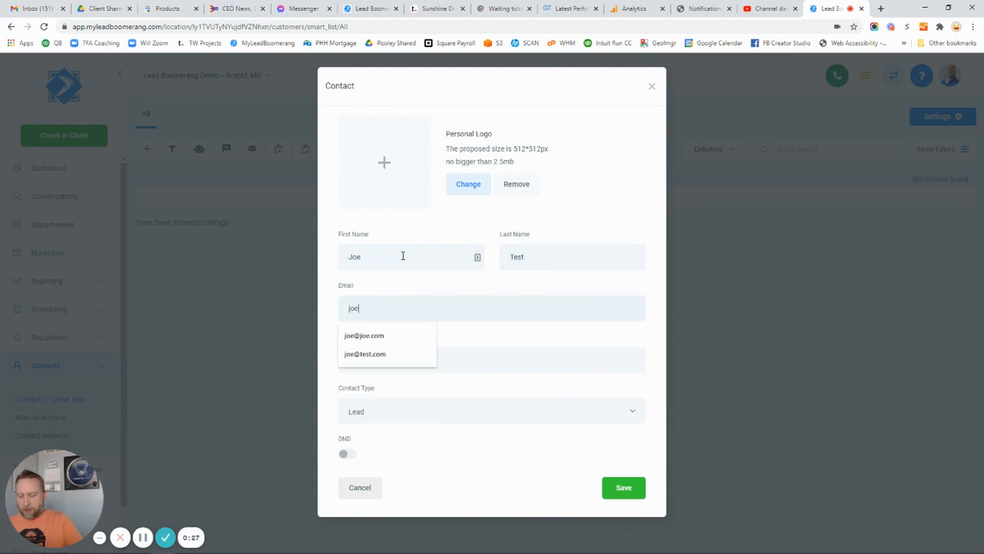
{"action": "left_click", "coordinate": [365, 354]}
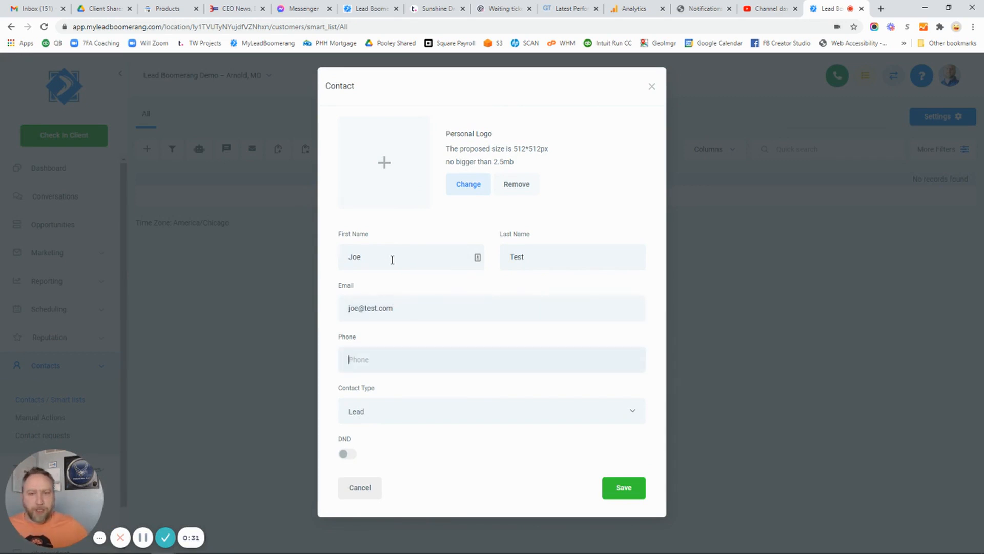
{"action": "mouse_move", "coordinate": [418, 351]}
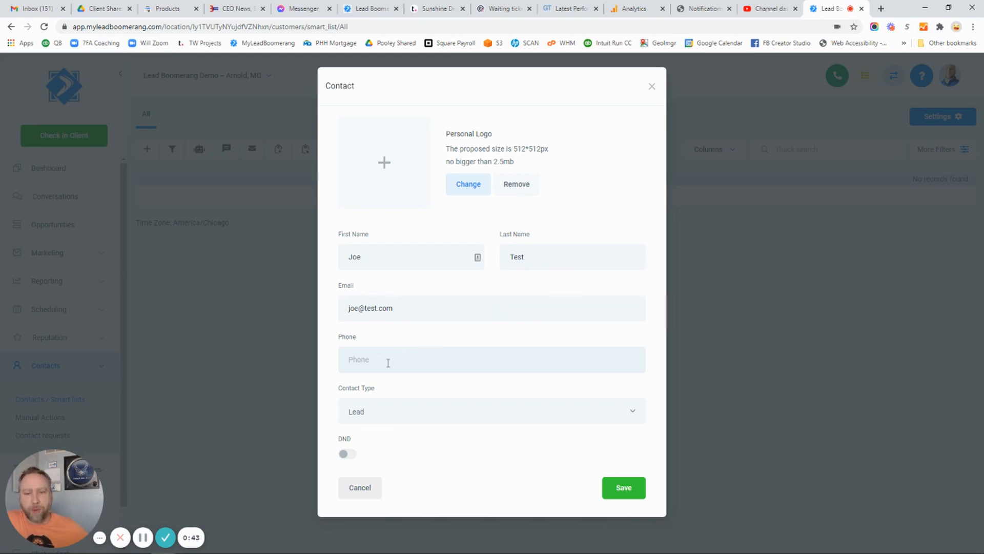
{"action": "mouse_move", "coordinate": [395, 411]}
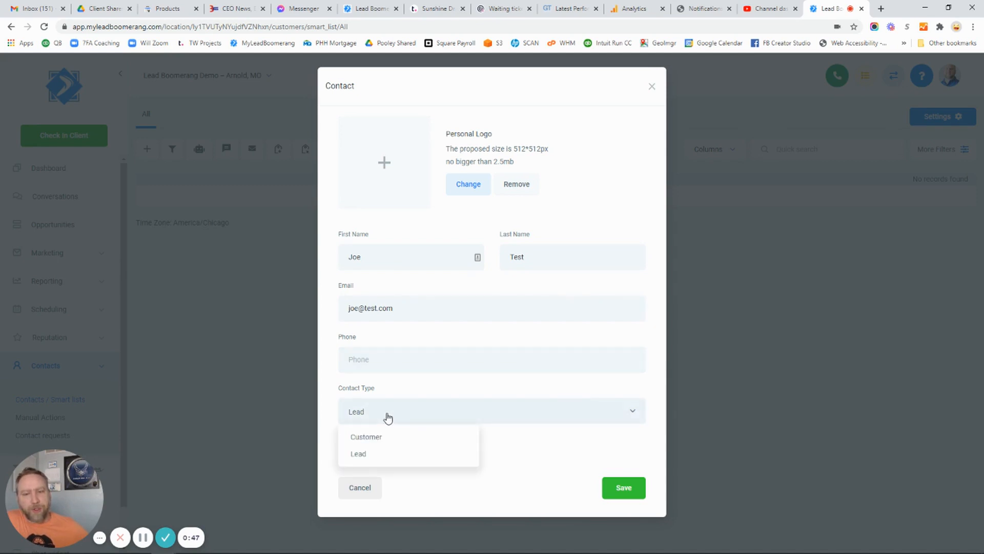
{"action": "left_click", "coordinate": [358, 454]}
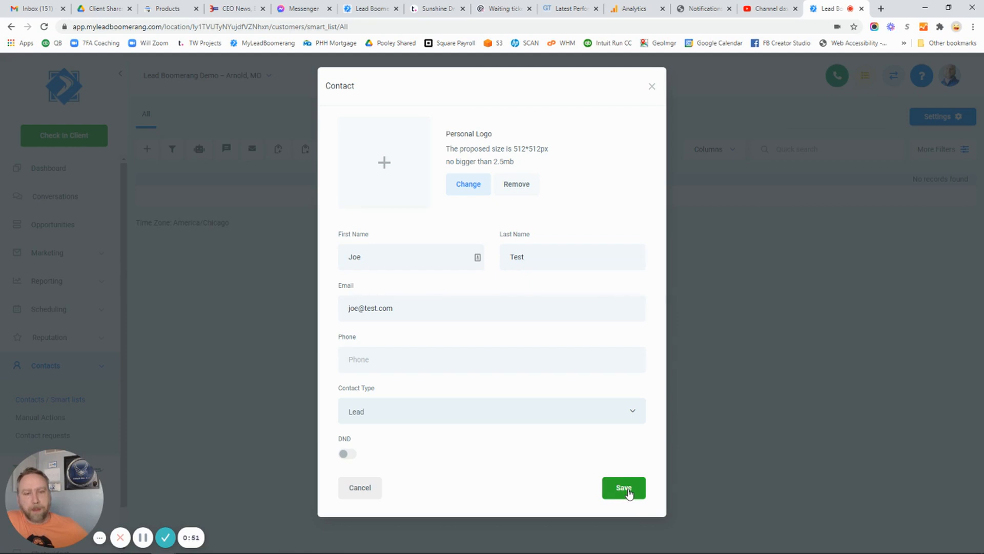
Save Joe Test as a new Lead contact
{"action": "left_click", "coordinate": [624, 488]}
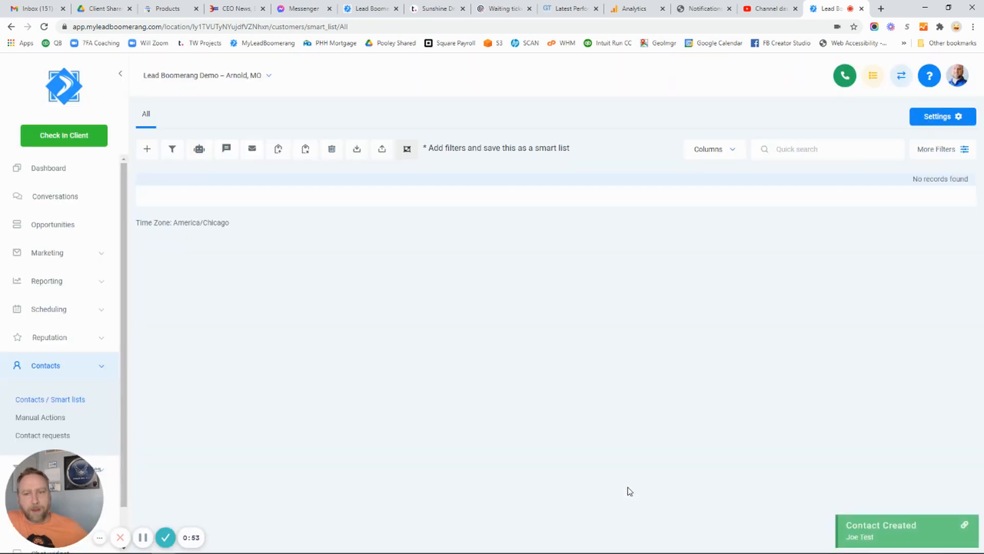
{"action": "mouse_move", "coordinate": [369, 395]}
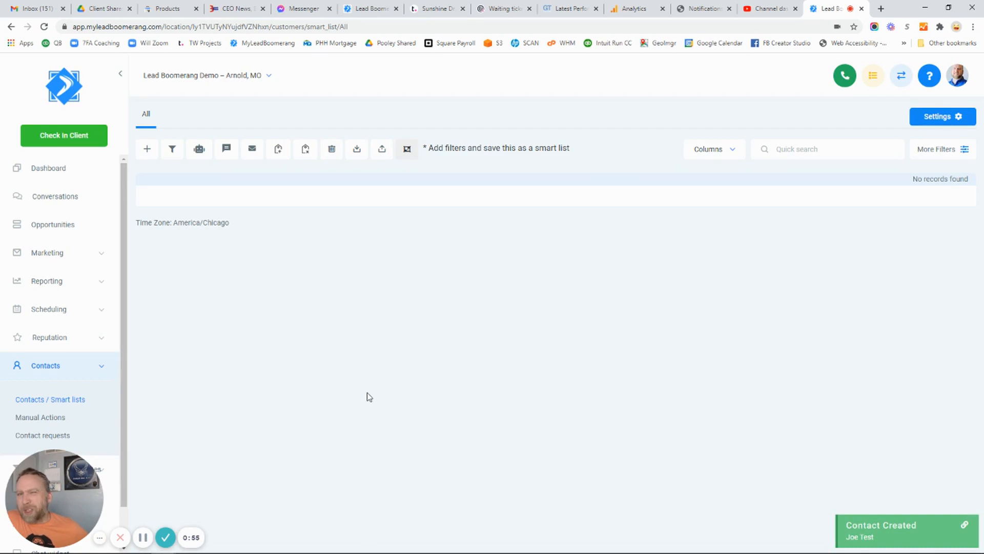
{"action": "mouse_move", "coordinate": [222, 308]}
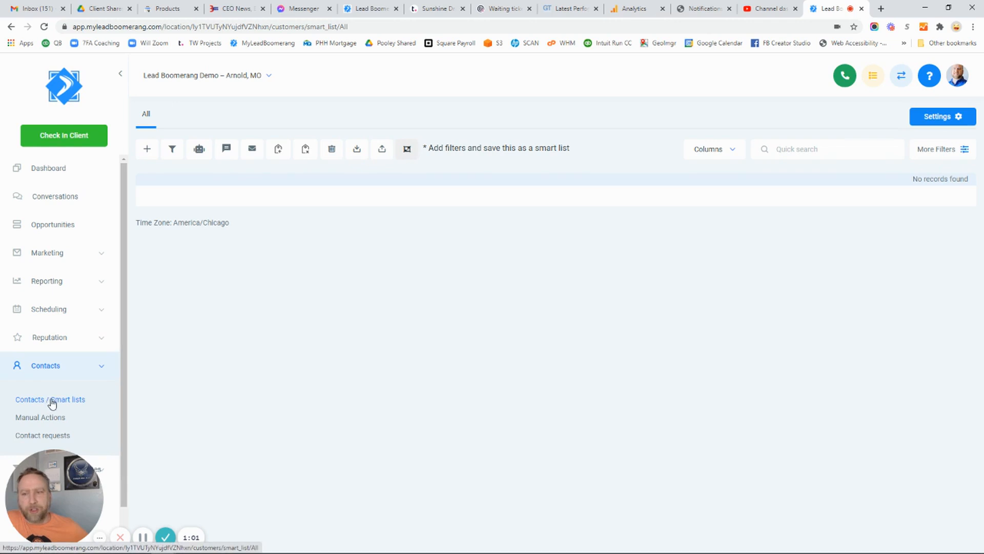
{"action": "mouse_move", "coordinate": [265, 321]}
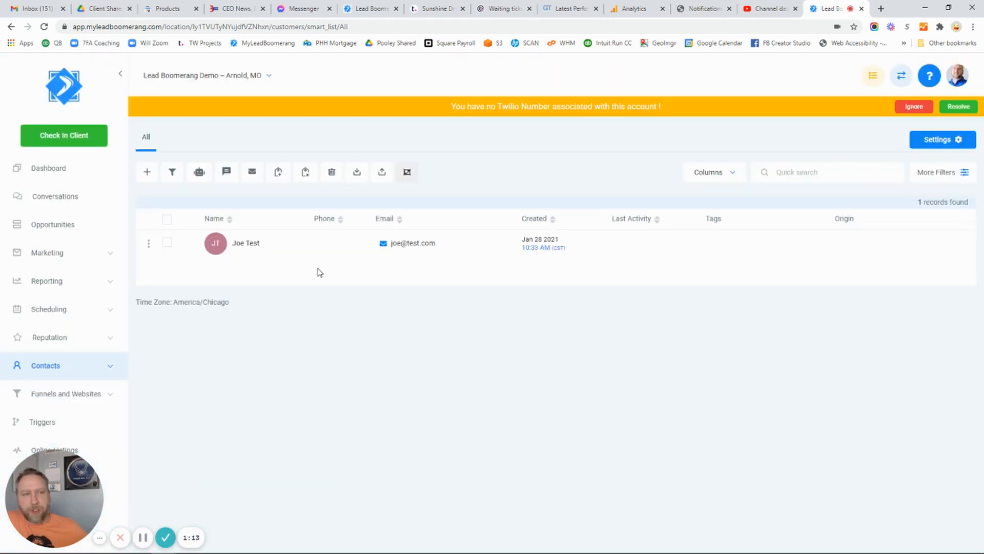
{"action": "mouse_move", "coordinate": [297, 286]}
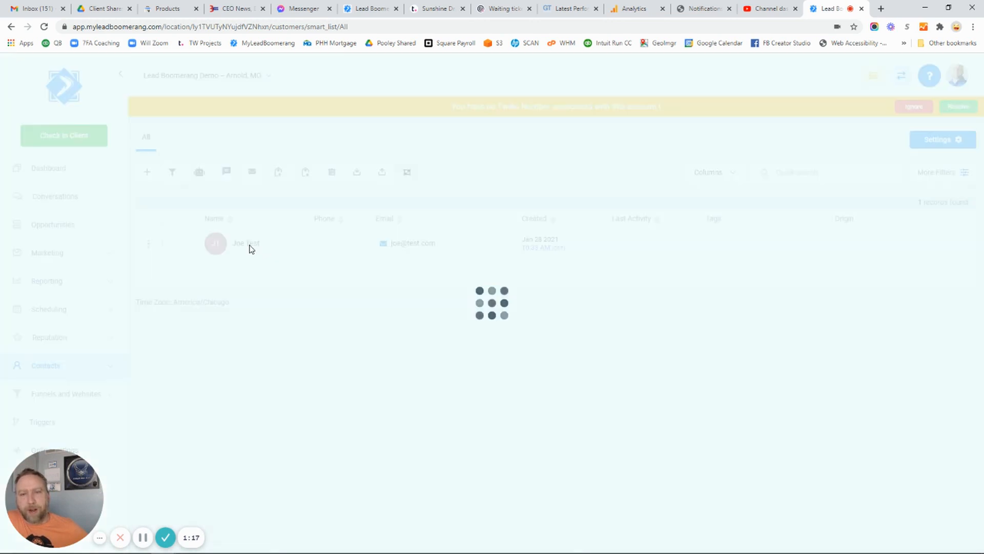
In Joe Test's record, enter phone +131449686 and move to the Contact Source field
{"action": "left_click", "coordinate": [246, 243]}
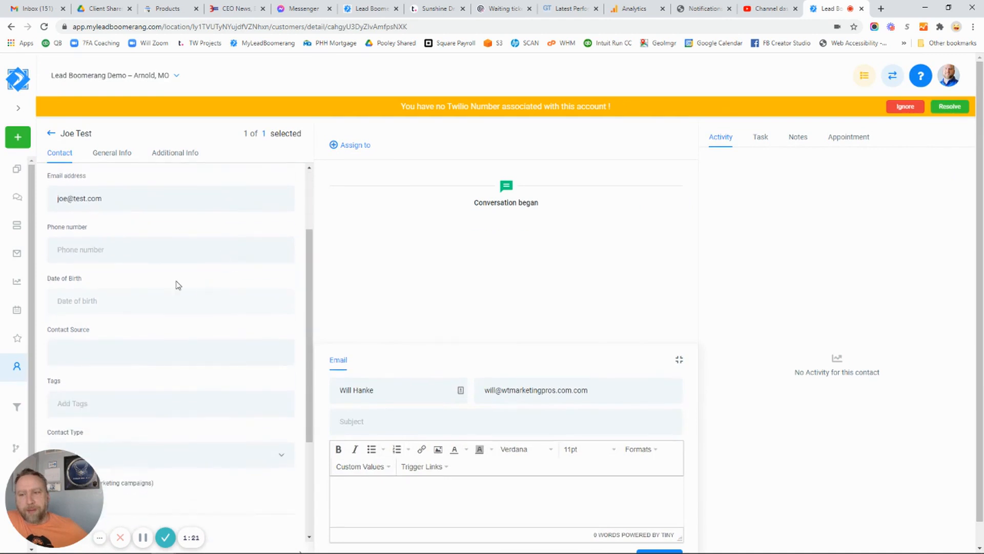
{"action": "scroll", "scroll_direction": "up", "scroll_amount": 3}
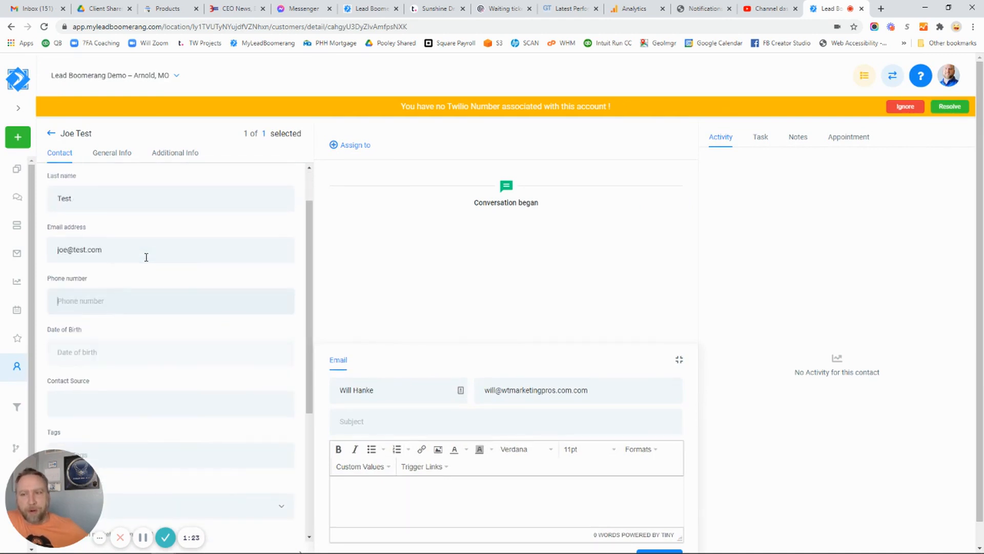
{"action": "type", "text": "+131449686"}
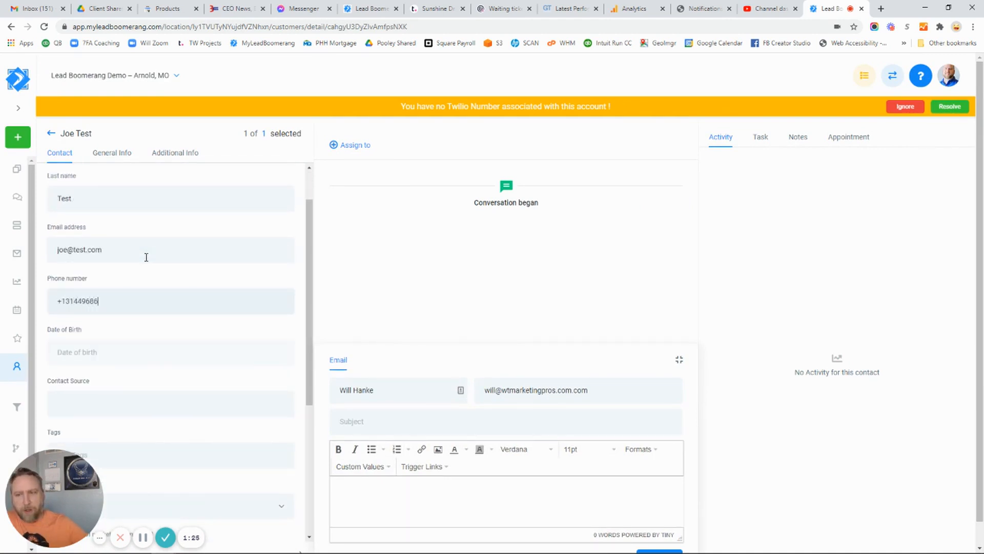
{"action": "left_click", "coordinate": [169, 301]}
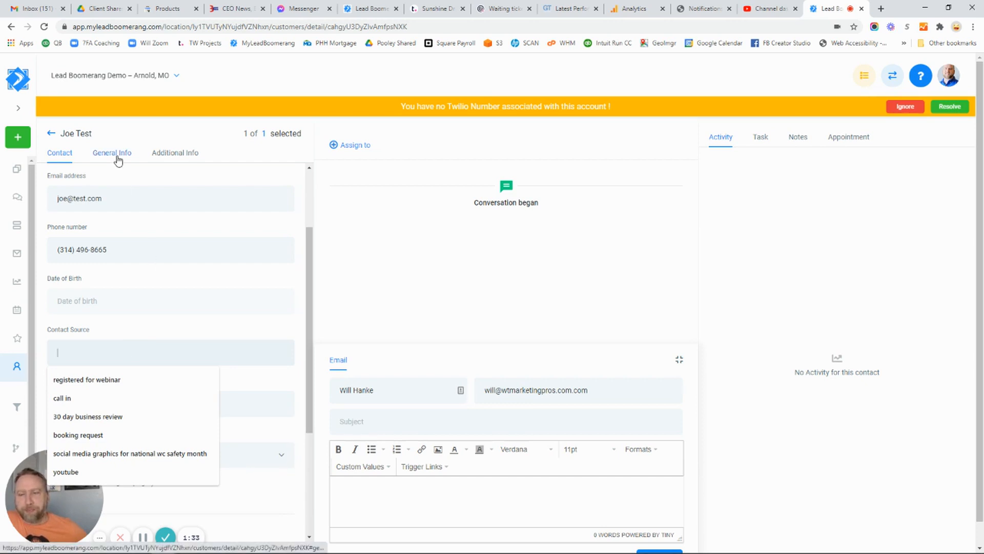
Review Joe Test's General Info, then show his Additional Info section
{"action": "left_click", "coordinate": [111, 153]}
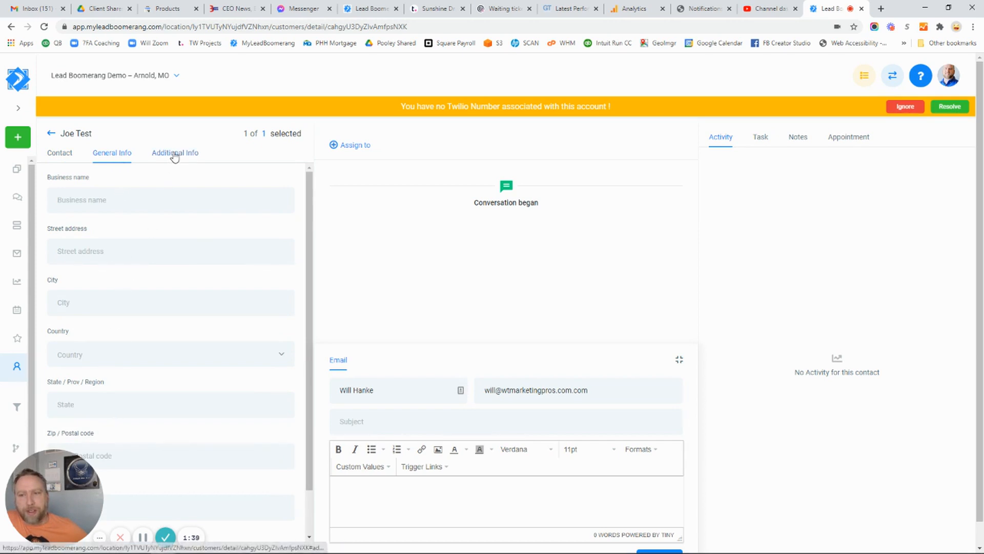
{"action": "left_click", "coordinate": [174, 152]}
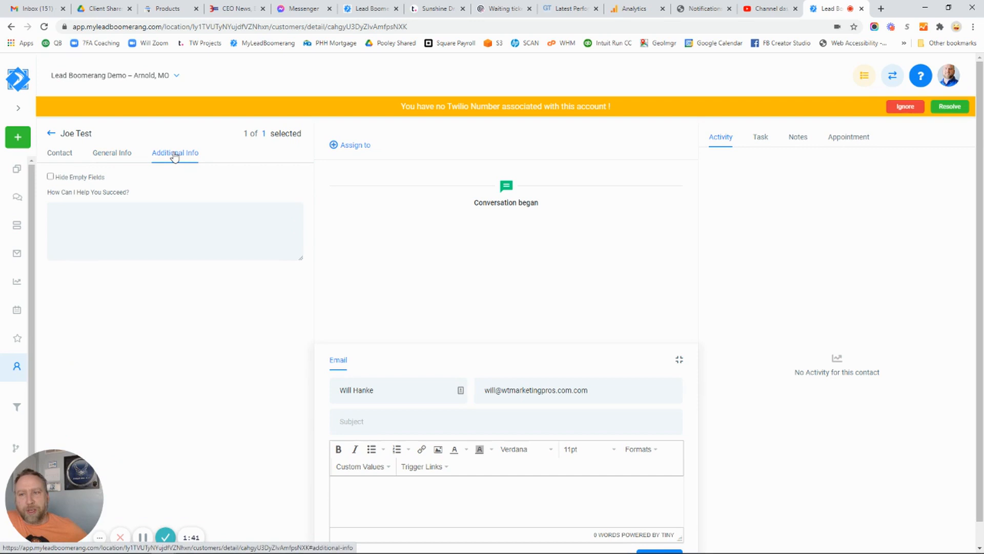
{"action": "mouse_move", "coordinate": [145, 213]}
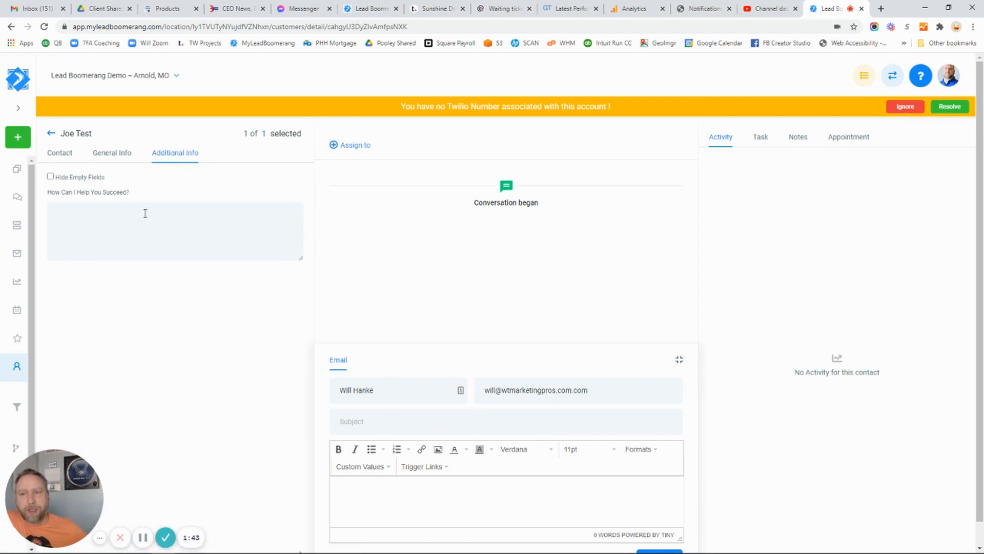
{"action": "mouse_move", "coordinate": [134, 311]}
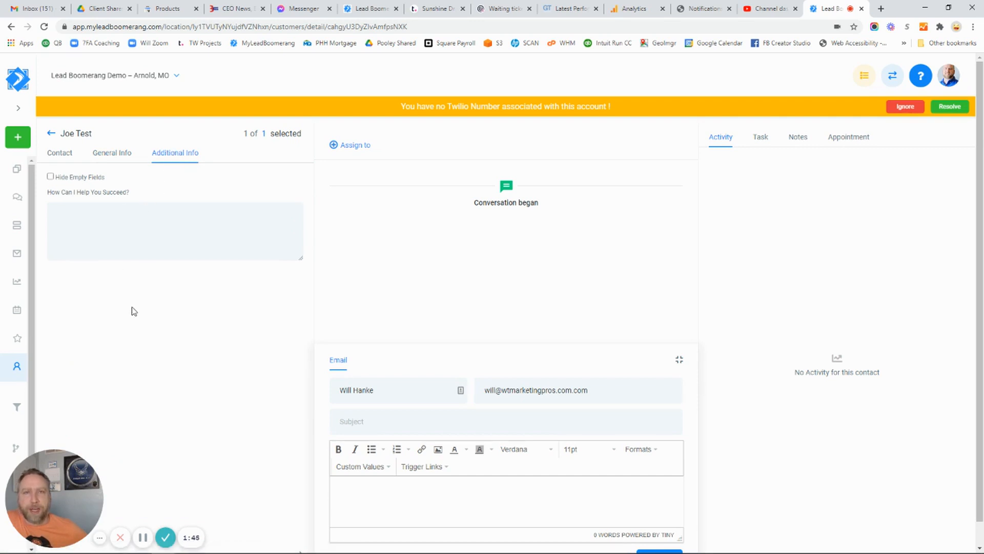
{"action": "mouse_move", "coordinate": [138, 314]}
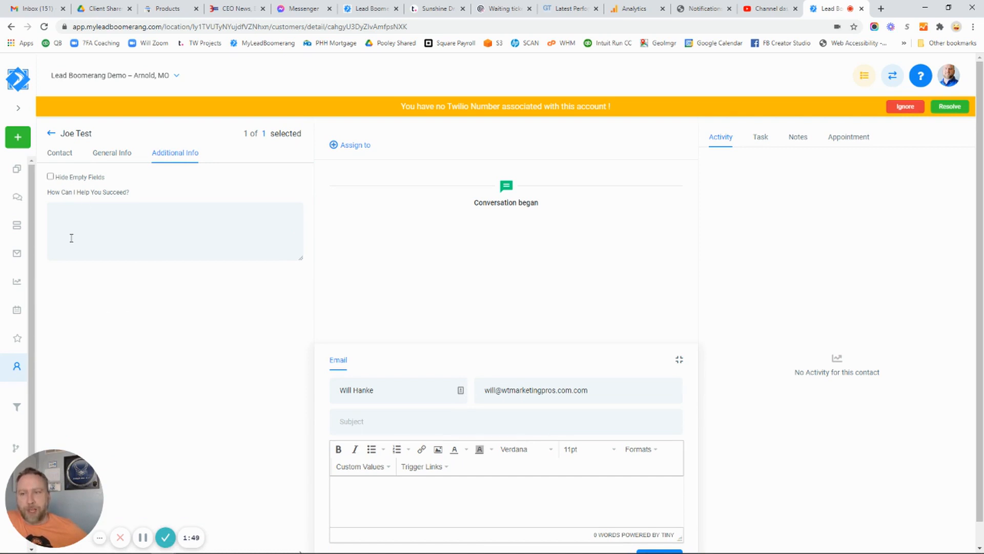
{"action": "mouse_move", "coordinate": [138, 403]}
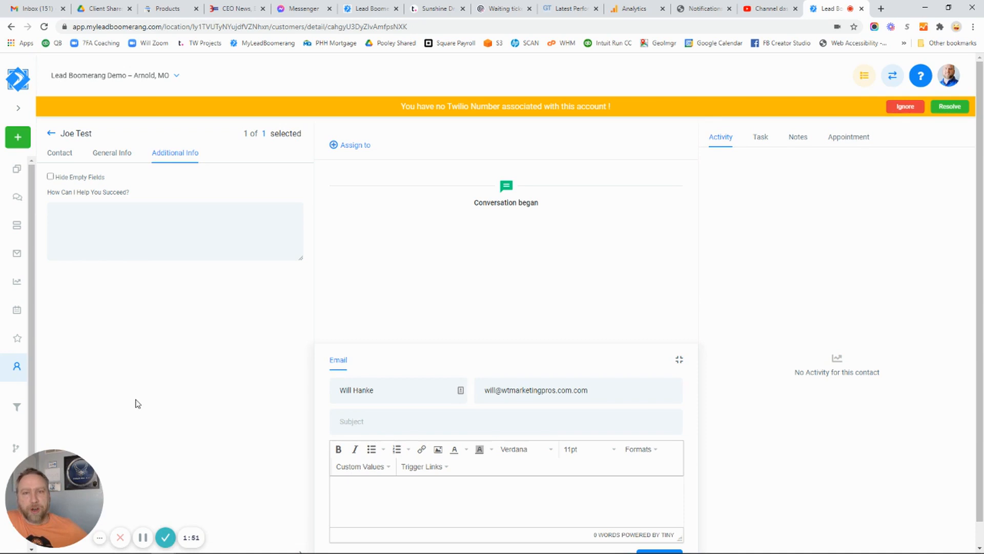
Return to Joe Test's Contact fields and reveal the email composer with its Send button
{"action": "left_click", "coordinate": [60, 152]}
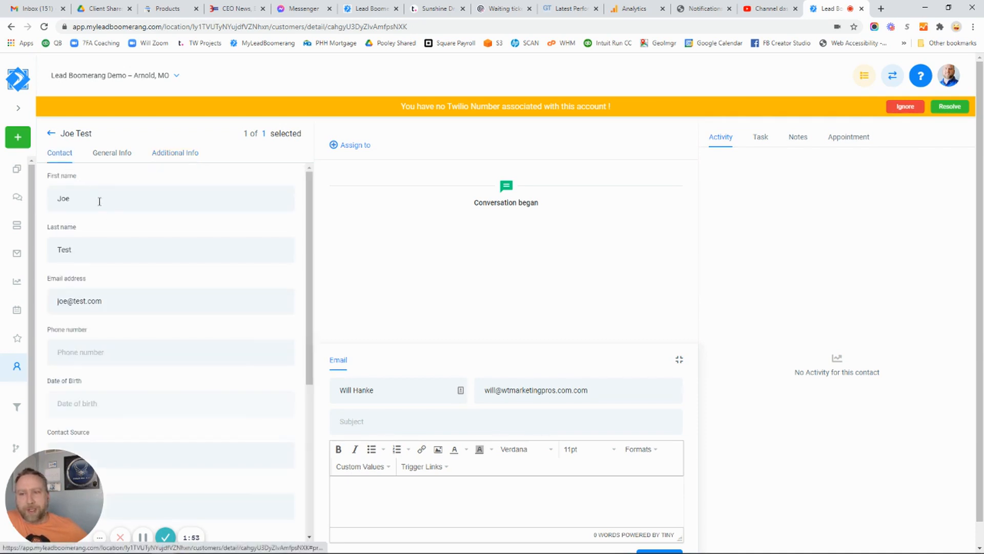
{"action": "scroll", "scroll_direction": "down", "scroll_amount": 3}
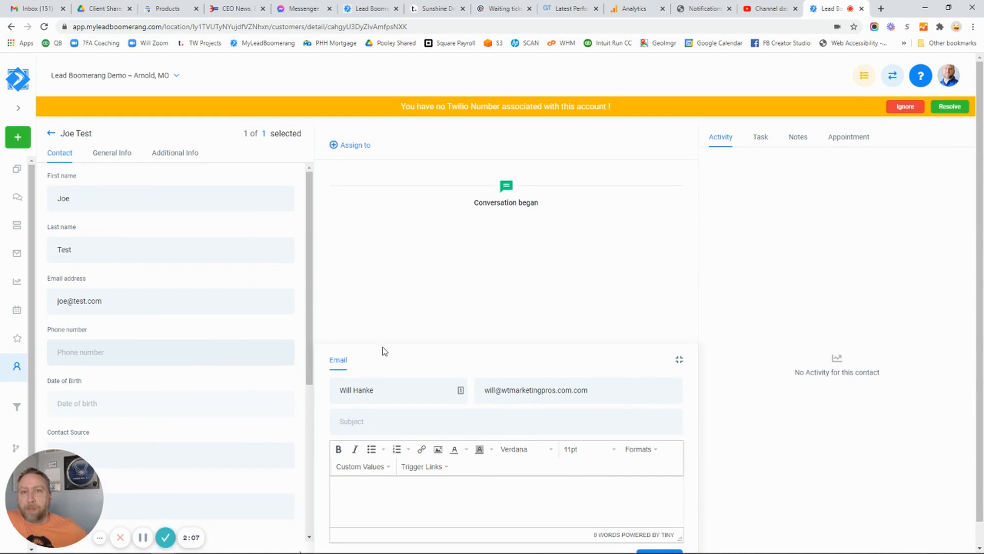
{"action": "scroll", "scroll_direction": "down", "scroll_amount": 3}
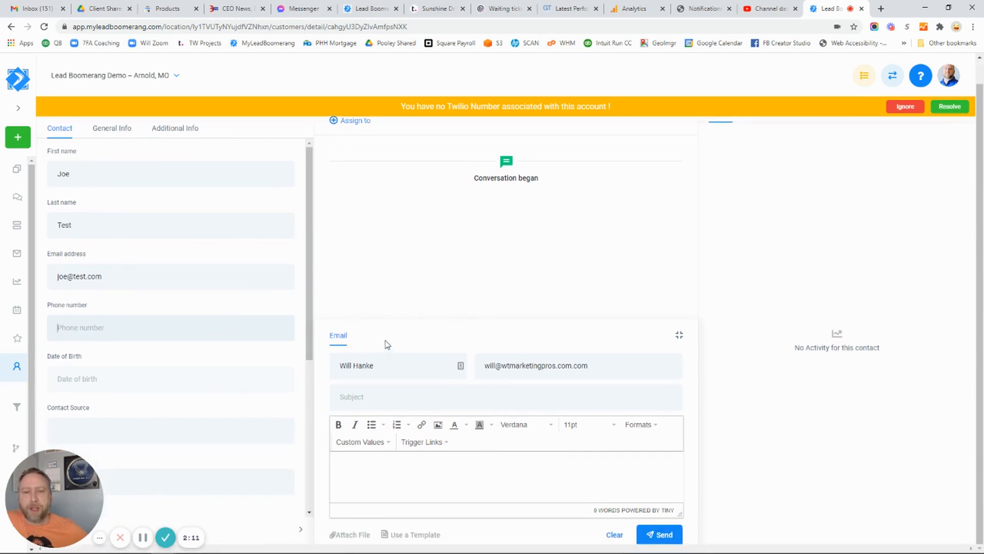
{"action": "mouse_move", "coordinate": [373, 345]}
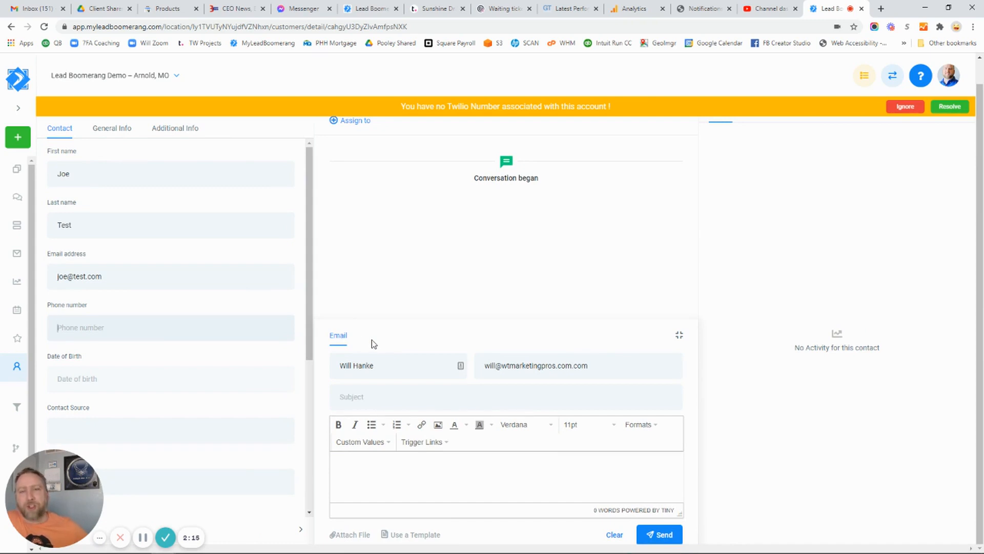
{"action": "mouse_move", "coordinate": [359, 319]}
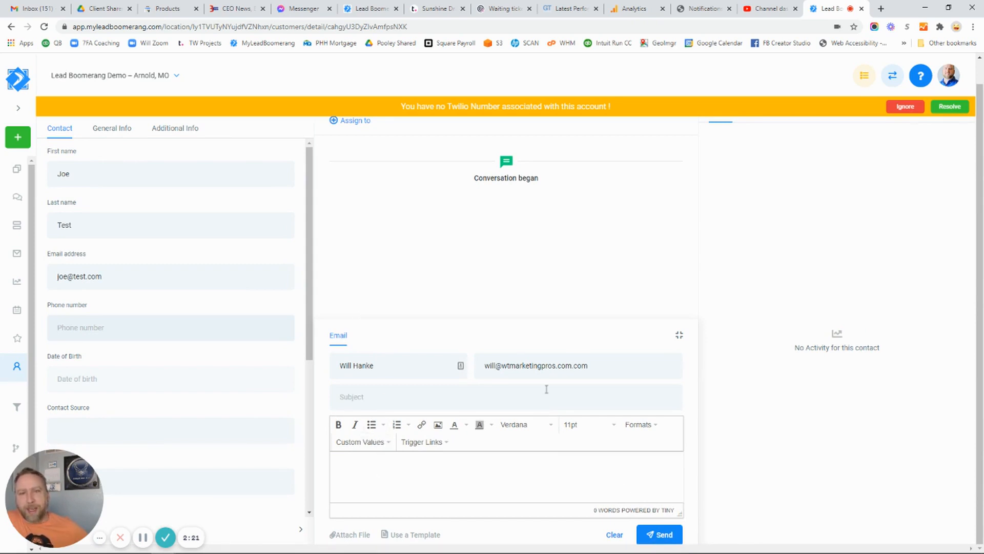
{"action": "mouse_move", "coordinate": [292, 262]}
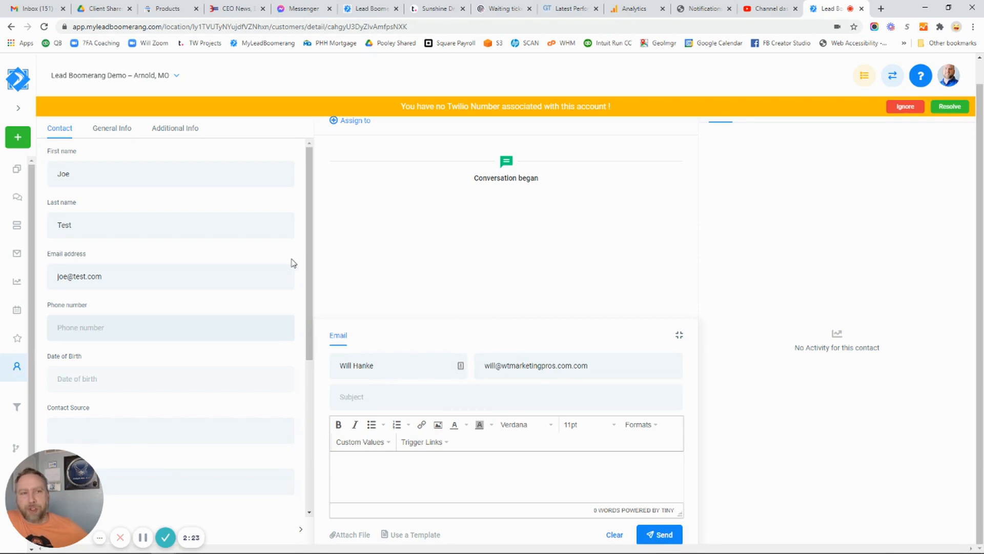